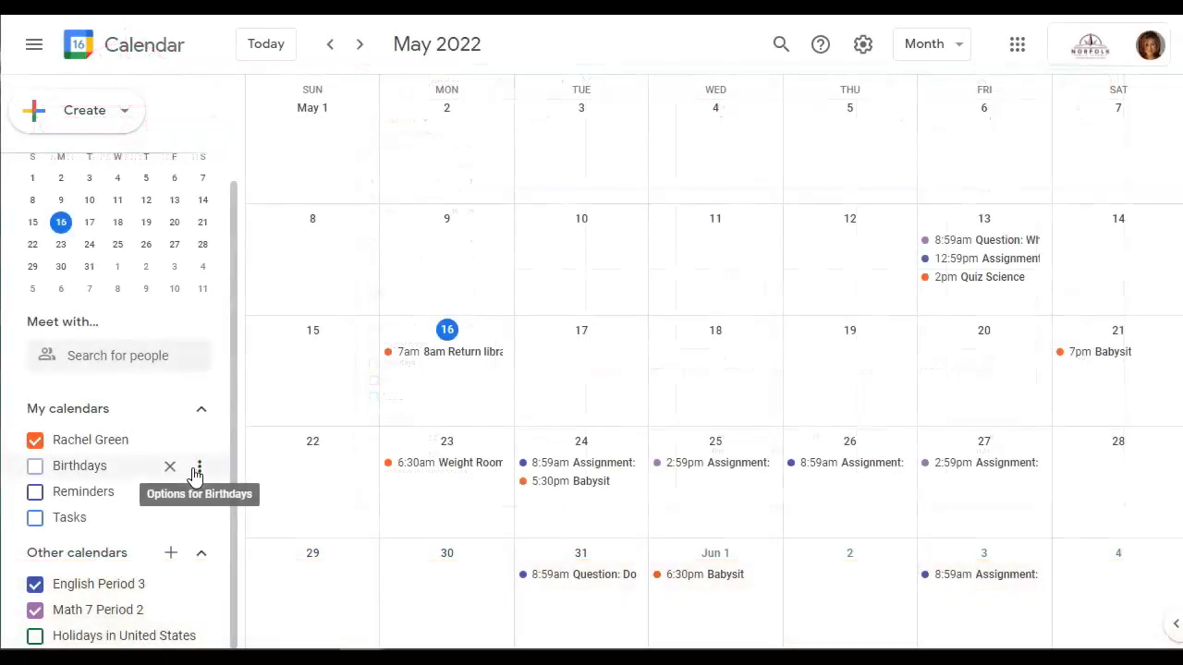
mouse_move(200, 440)
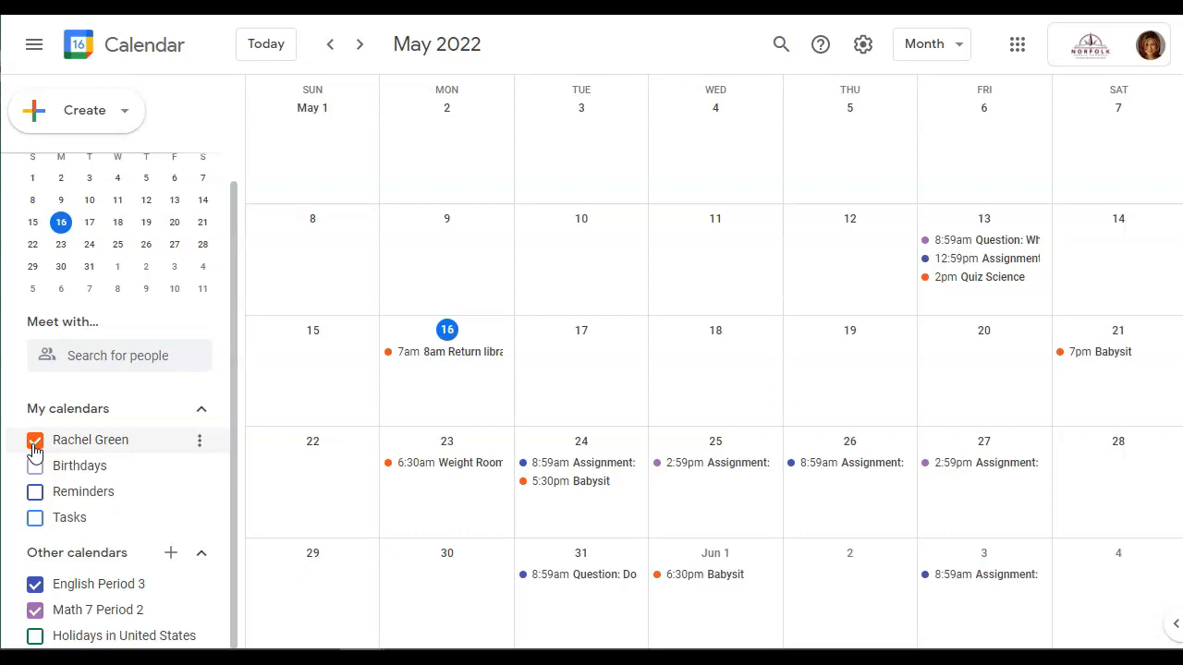
click(33, 440)
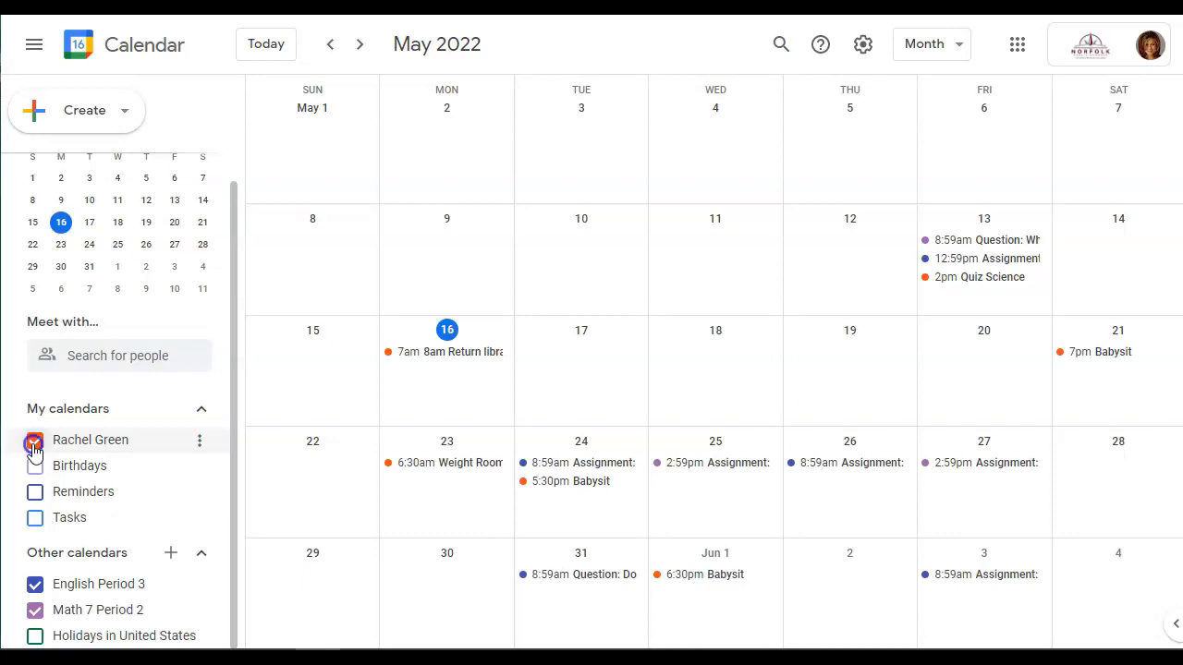
click(33, 440)
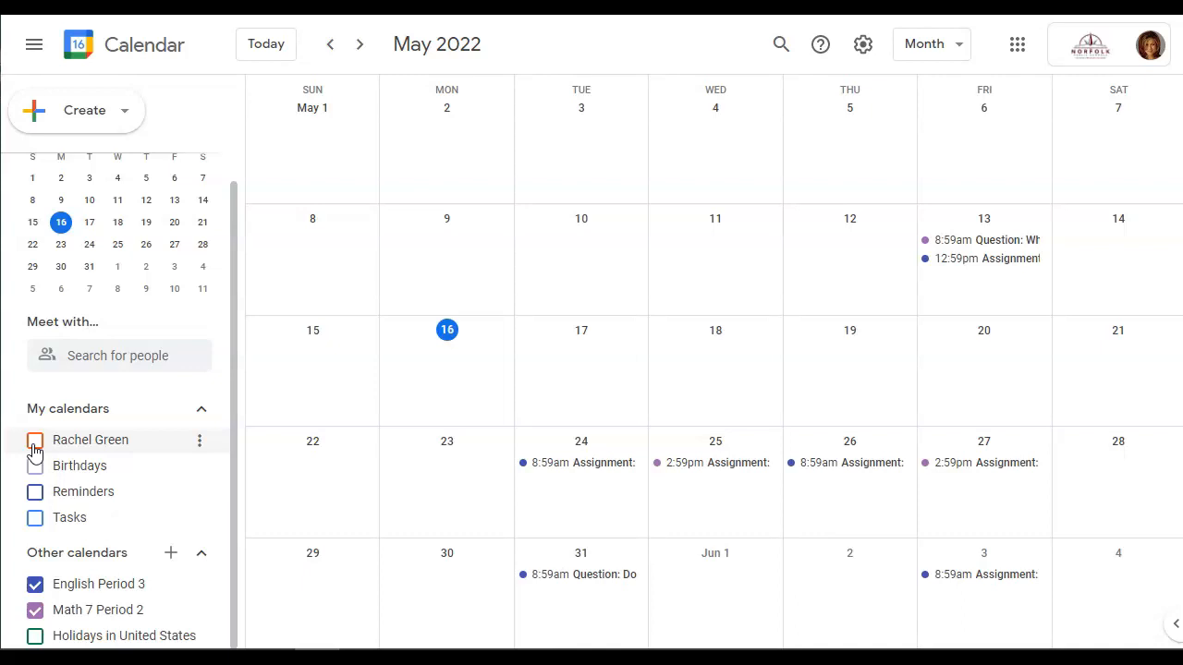
click(33, 440)
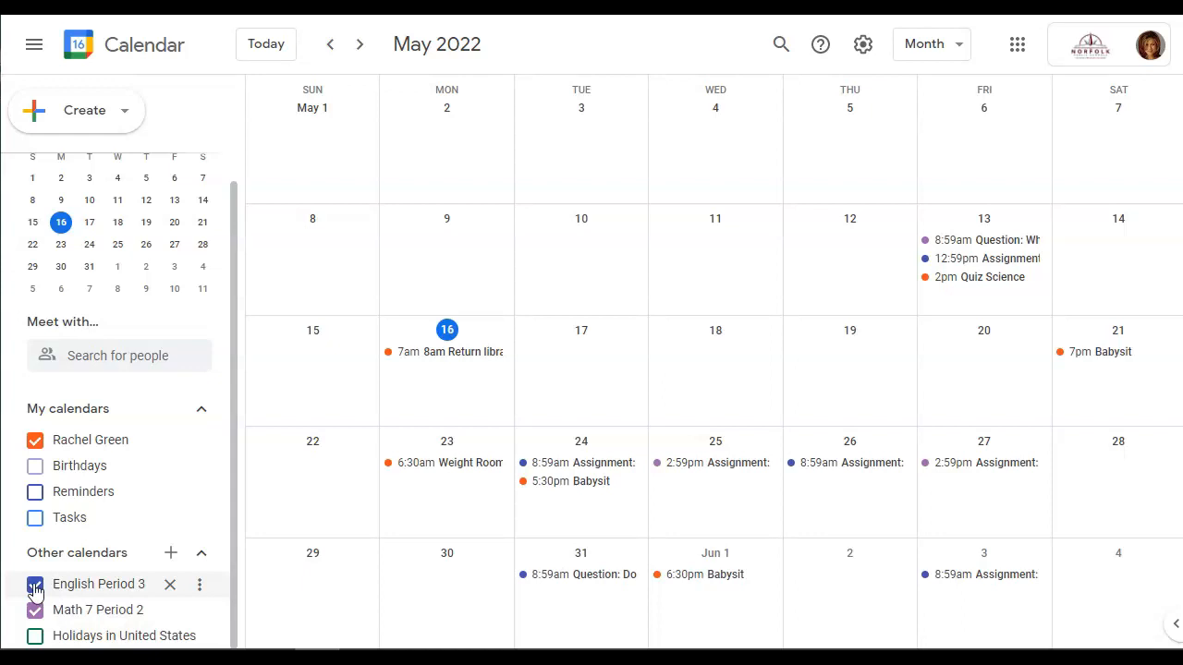
click(34, 583)
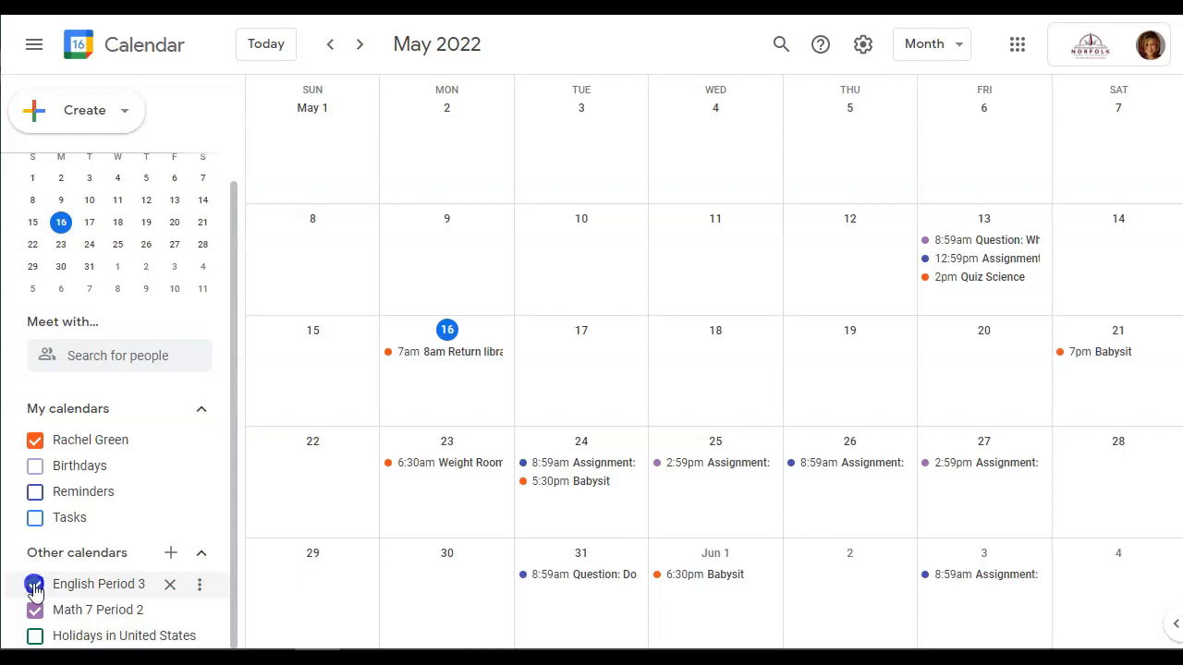
click(33, 584)
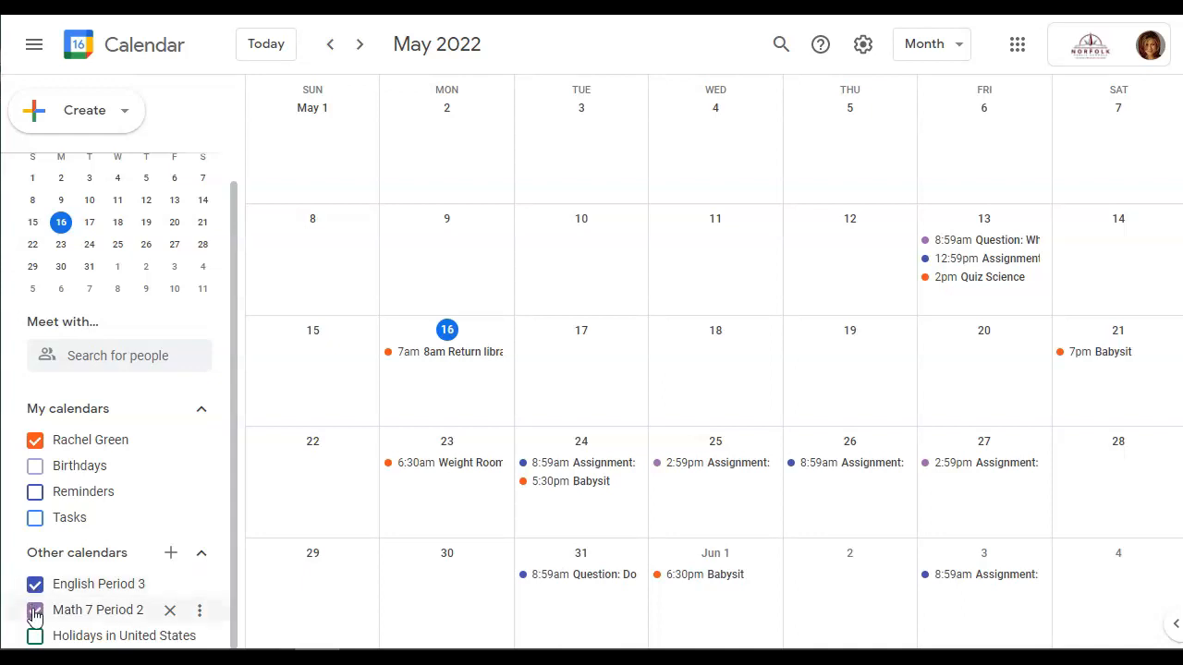
click(33, 610)
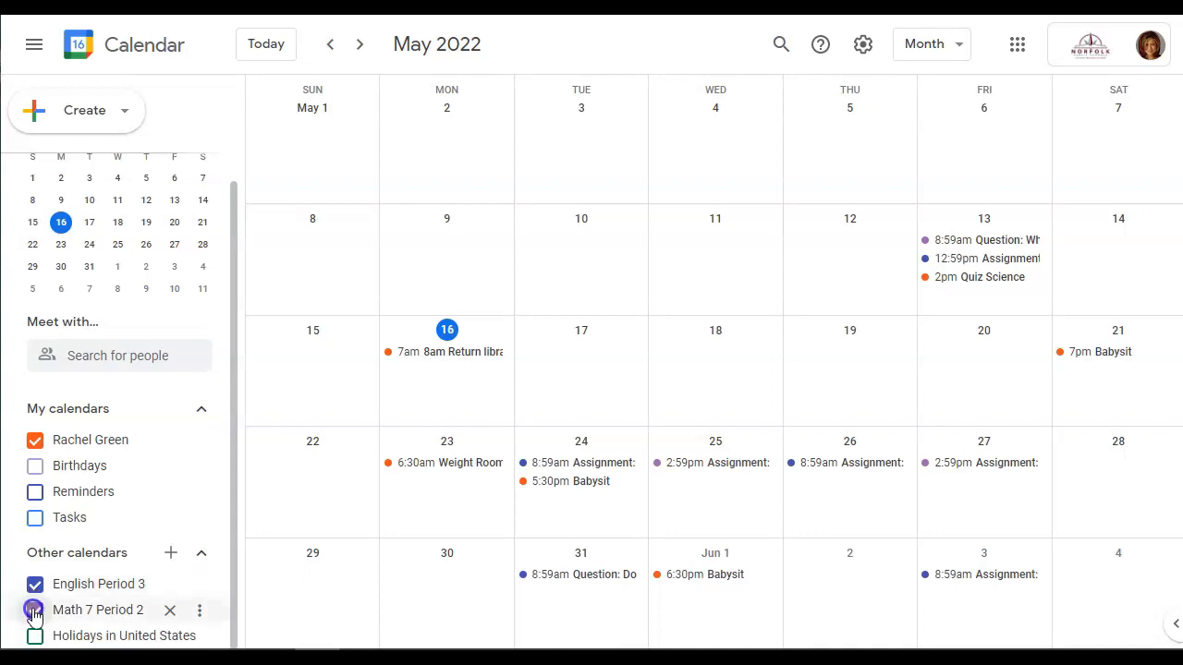